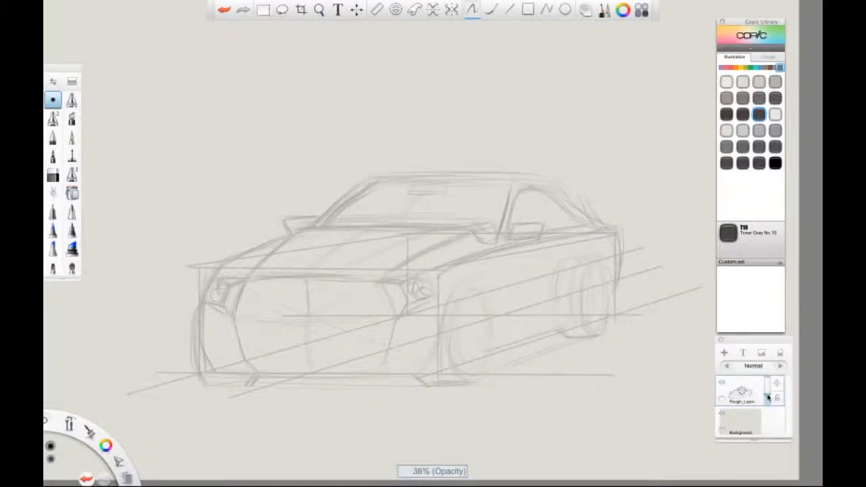
# - Add a new blank layer above Rough_Layer
pyautogui.click(723, 353)
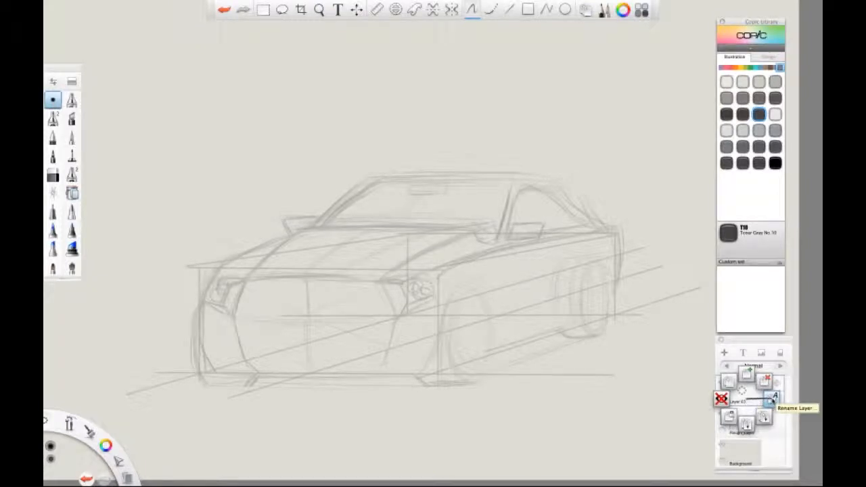
# - Rename the new layer to 'Detail' via the Name Layer dialog
pyautogui.click(773, 398)
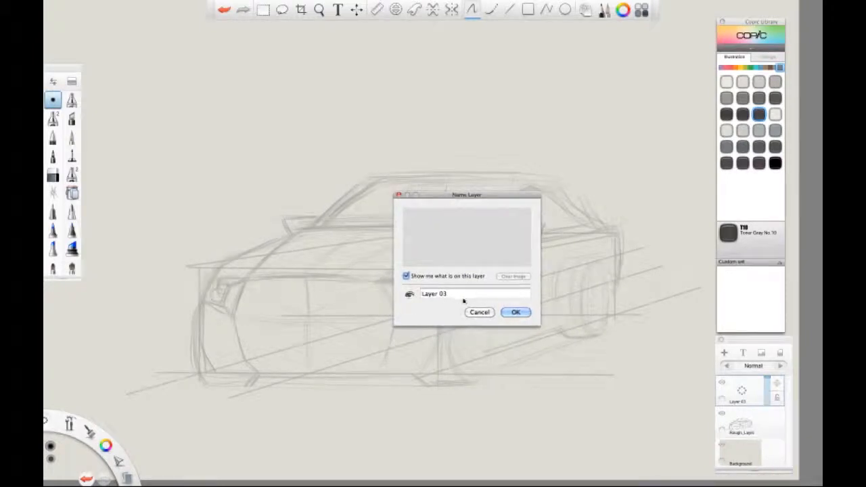
pyautogui.write('Detail')
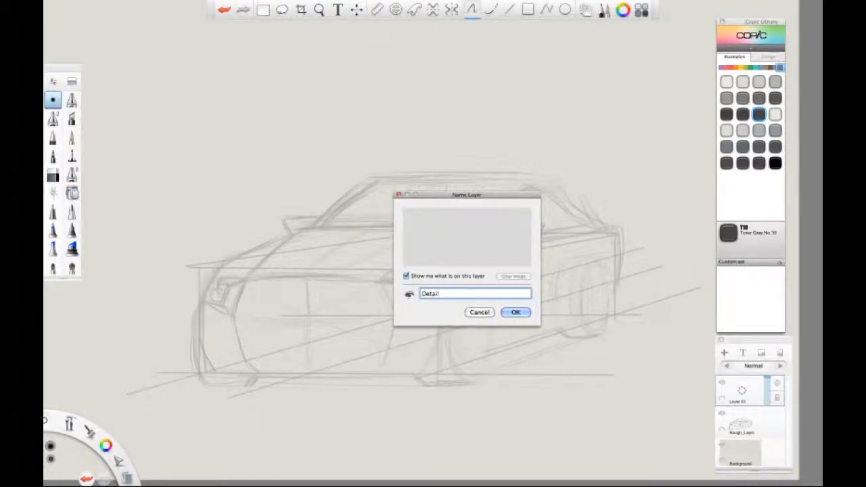
pyautogui.moveTo(466, 195); pyautogui.dragTo(425, 160)
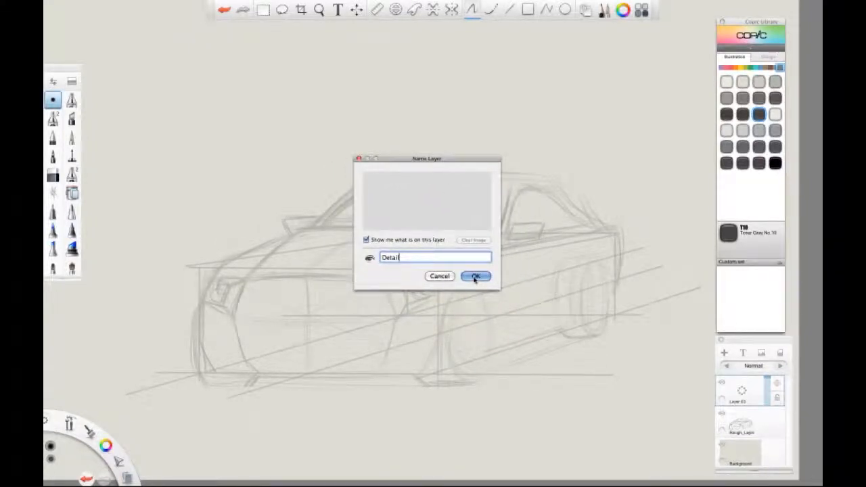
pyautogui.click(474, 276)
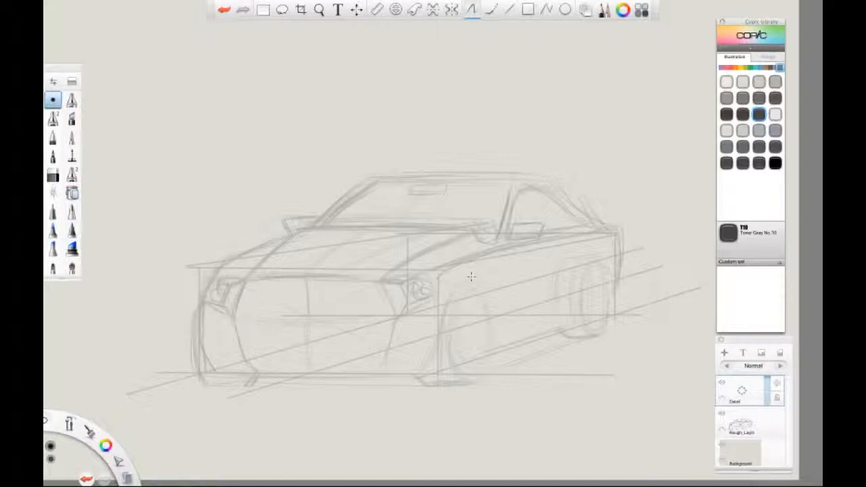
# - With a darker COPIC grey, ink the grille top edge and both headlight outlines
pyautogui.click(773, 146)
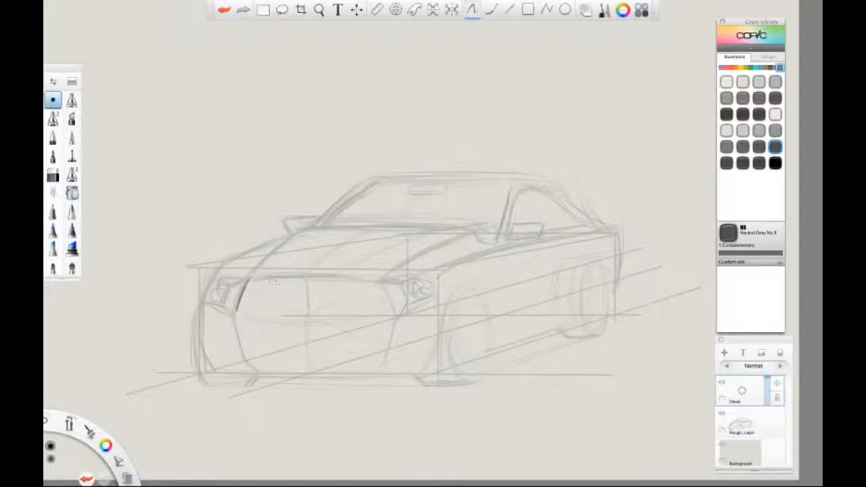
pyautogui.moveTo(251, 278); pyautogui.dragTo(352, 273)
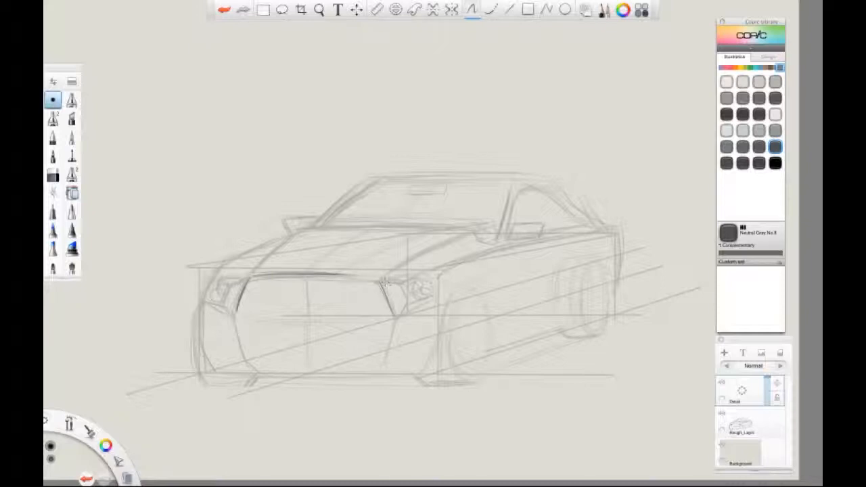
pyautogui.moveTo(385, 277); pyautogui.dragTo(432, 297)
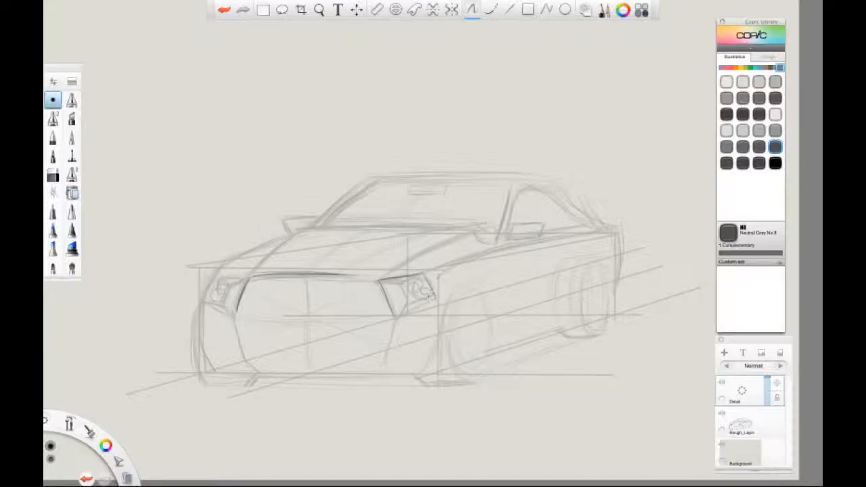
pyautogui.moveTo(433, 284); pyautogui.dragTo(392, 322)
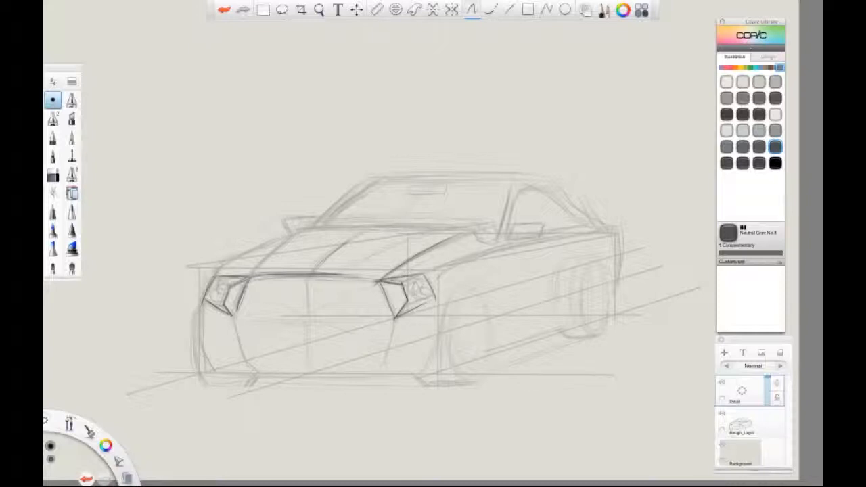
# - Ink the hood line, shoulder line, windshield pillar and hood crease
pyautogui.moveTo(405, 273); pyautogui.dragTo(494, 236)
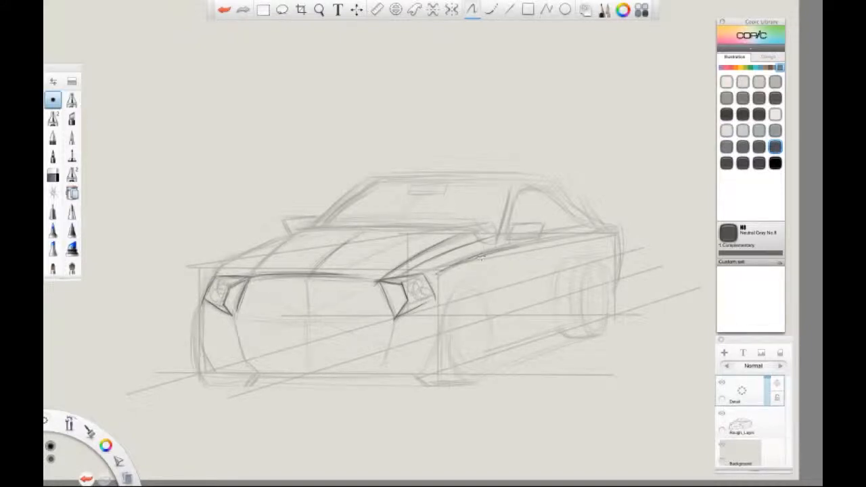
pyautogui.moveTo(433, 268); pyautogui.dragTo(541, 241)
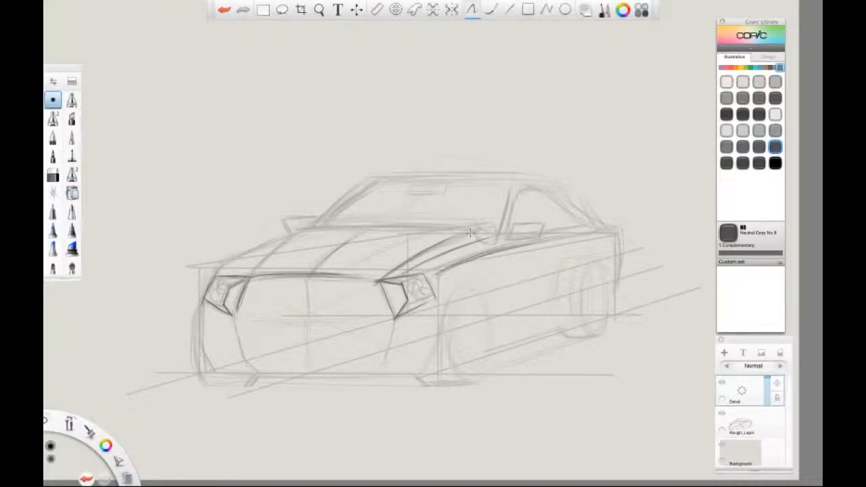
pyautogui.moveTo(459, 244); pyautogui.dragTo(487, 233)
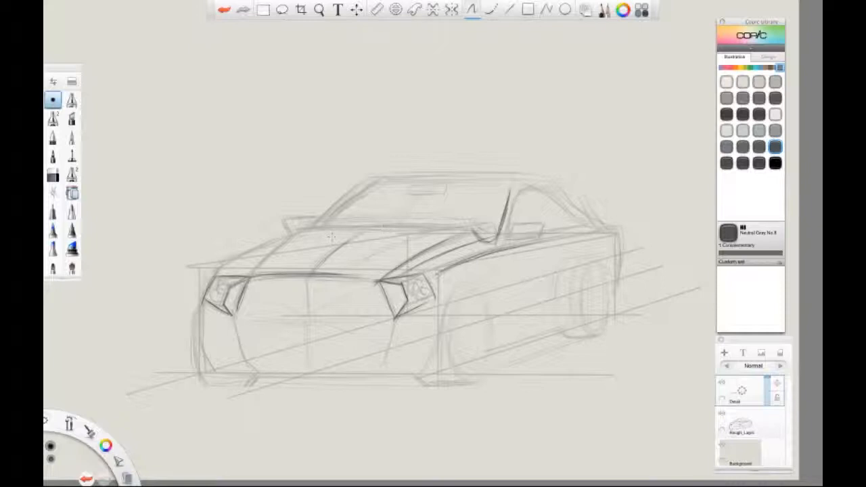
pyautogui.moveTo(284, 233); pyautogui.dragTo(460, 223)
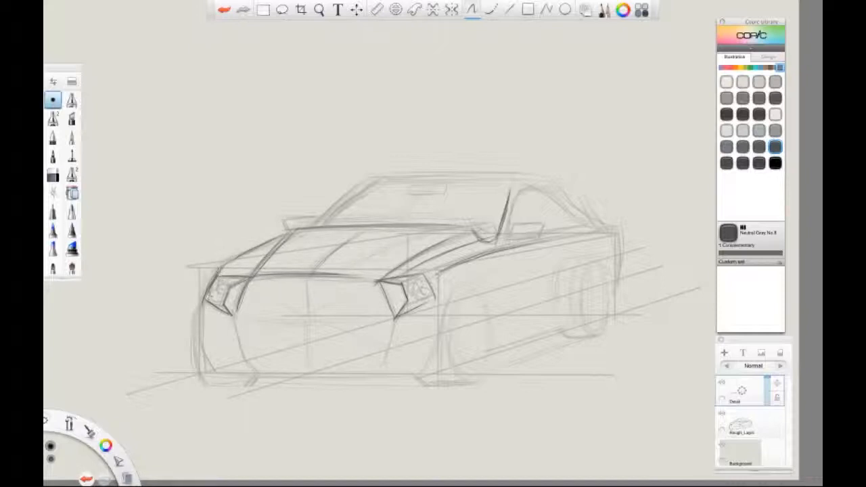
# - Darken the front body contour, lower bumper, grille outline and its dividing bars
pyautogui.moveTo(216, 271); pyautogui.dragTo(219, 381)
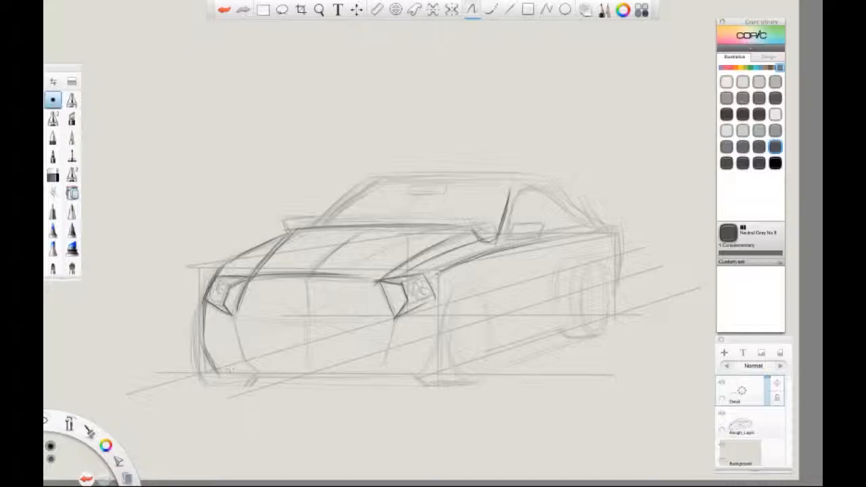
pyautogui.moveTo(216, 371); pyautogui.dragTo(433, 376)
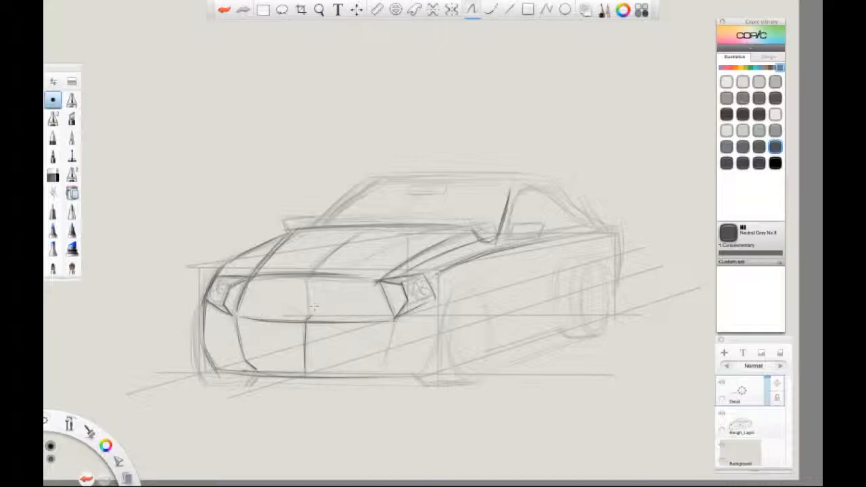
pyautogui.moveTo(311, 298); pyautogui.dragTo(392, 379)
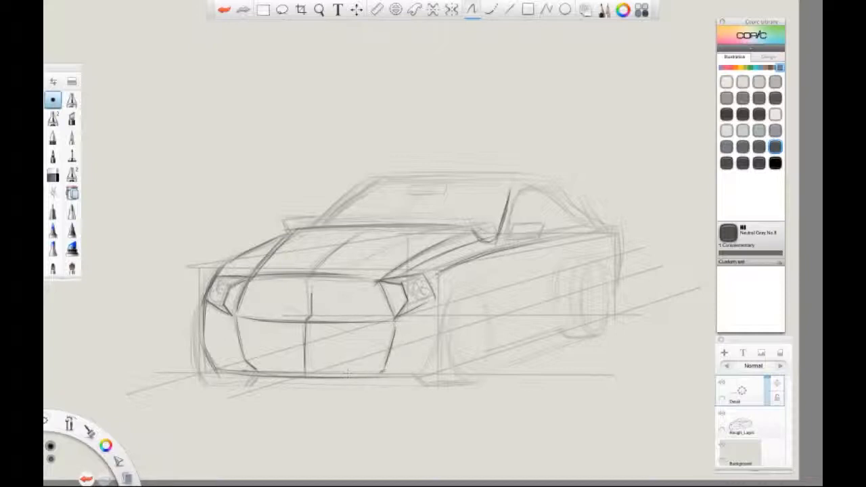
pyautogui.moveTo(381, 325); pyautogui.dragTo(365, 376)
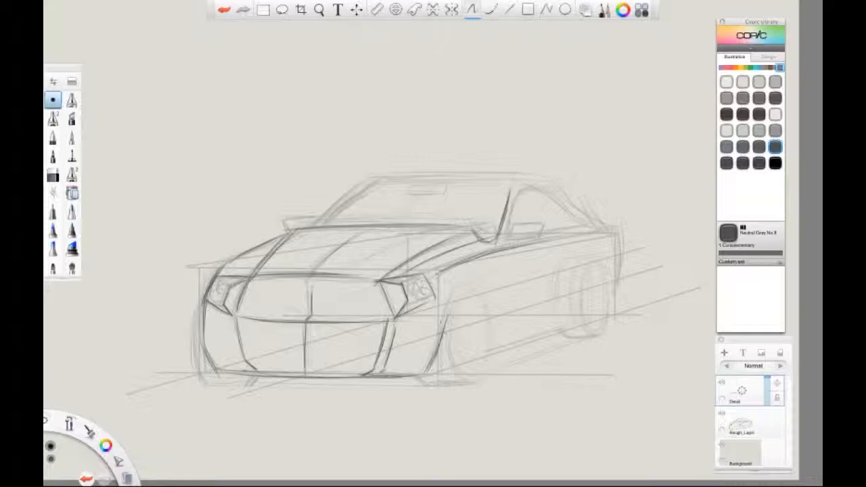
pyautogui.moveTo(473, 287); pyautogui.dragTo(436, 365)
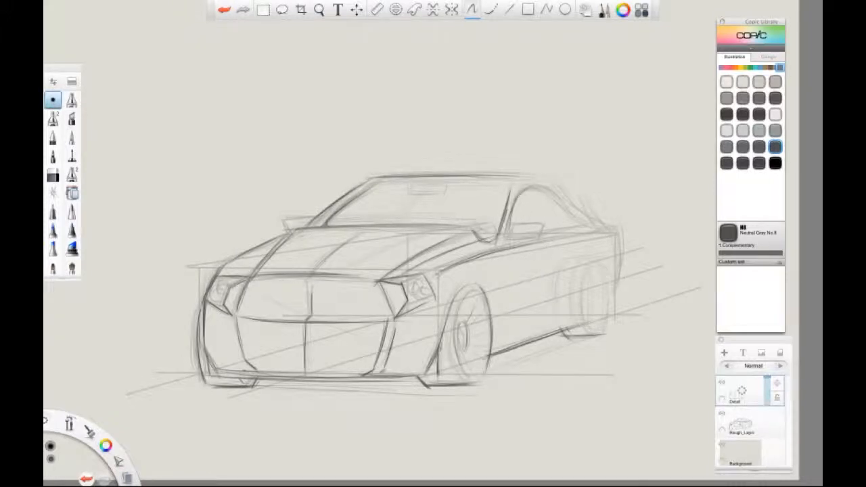
# - Firm up the front wheel and its arch with darker pencil strokes
pyautogui.moveTo(459, 291); pyautogui.dragTo(561, 280)
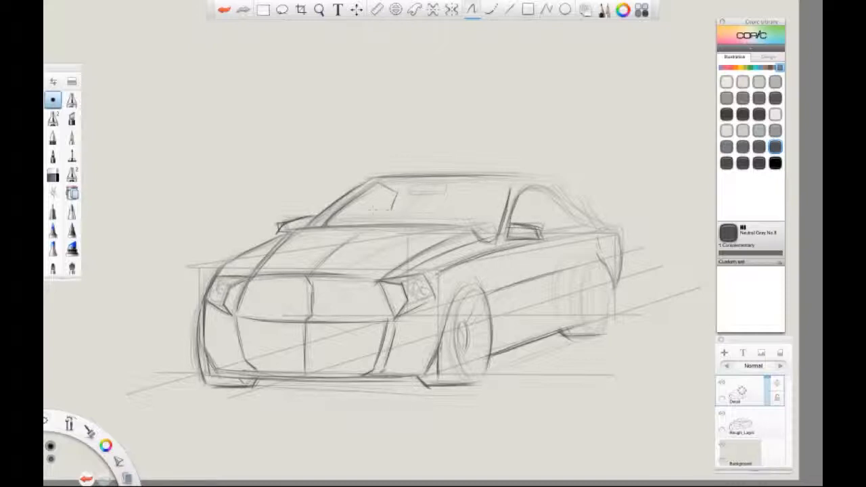
# - Darken the windshield frame and roof edges with added detail lines
pyautogui.moveTo(311, 223); pyautogui.dragTo(379, 217)
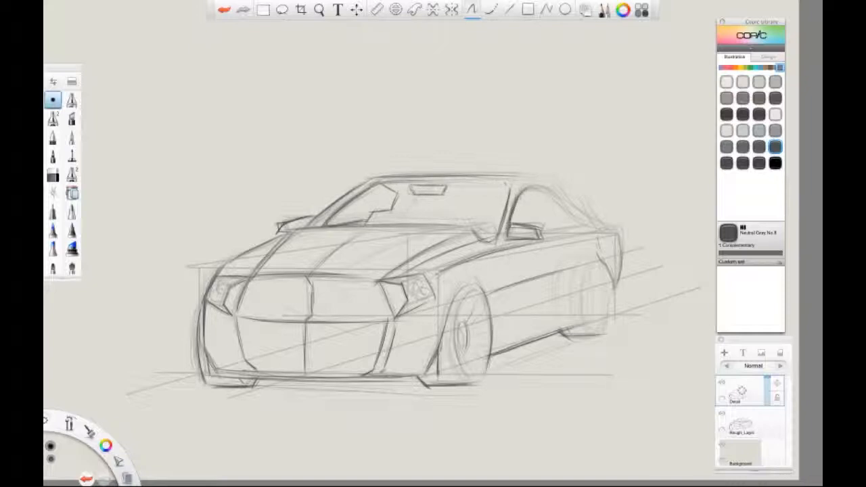
pyautogui.moveTo(514, 183); pyautogui.dragTo(561, 210)
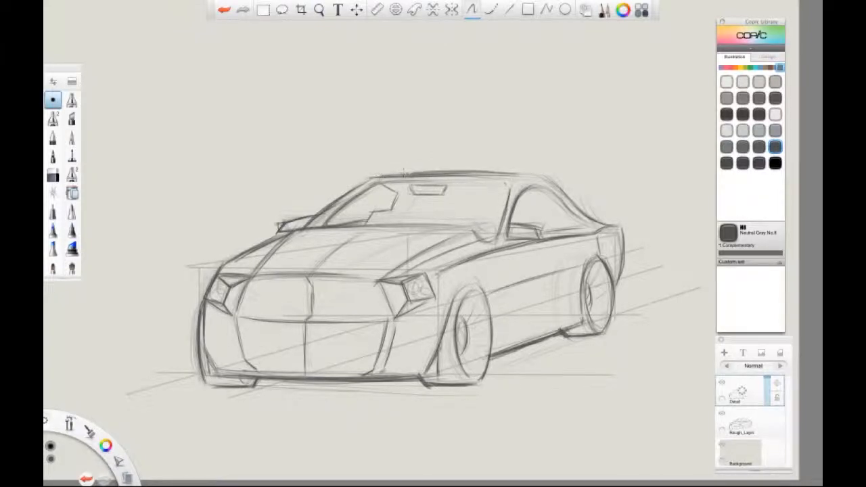
# - Refine the rear wheel outline and rear body in dark pencil lines
pyautogui.moveTo(365, 177); pyautogui.dragTo(574, 197)
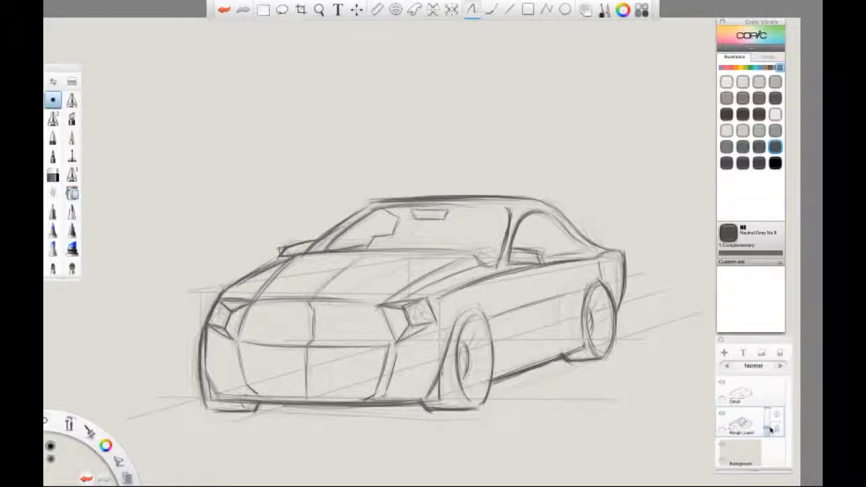
pyautogui.click(773, 430)
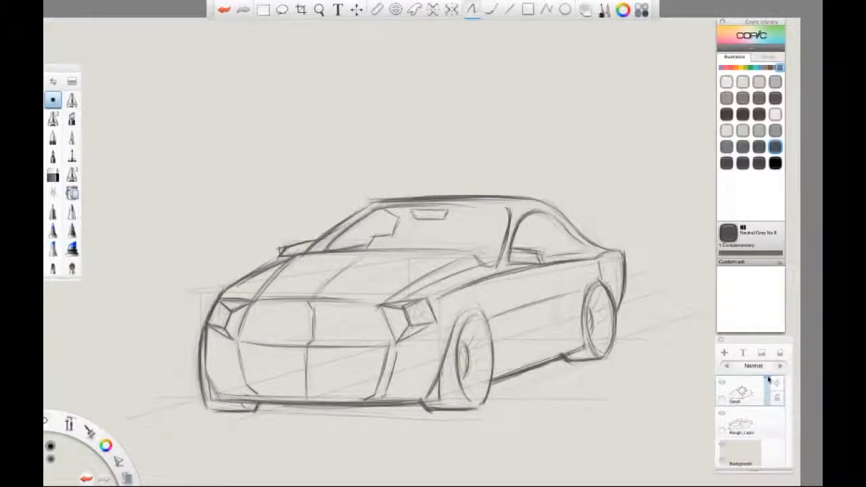
pyautogui.moveTo(771, 384); pyautogui.dragTo(777, 384)
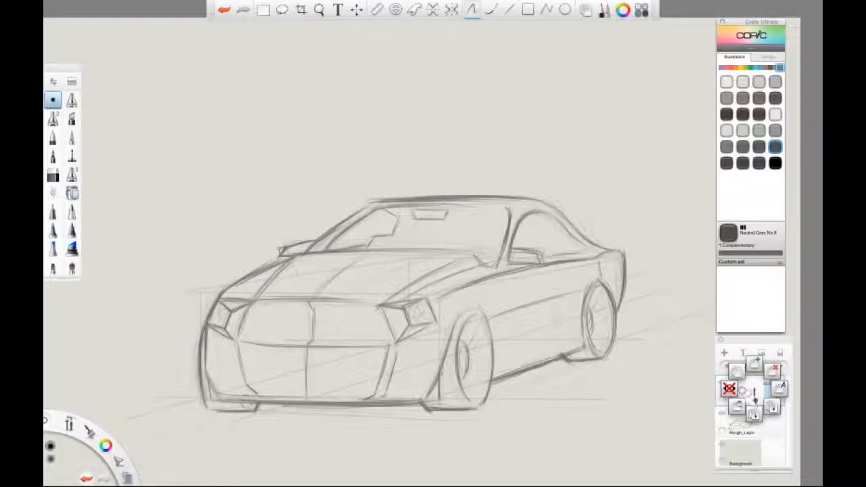
pyautogui.moveTo(751, 412)
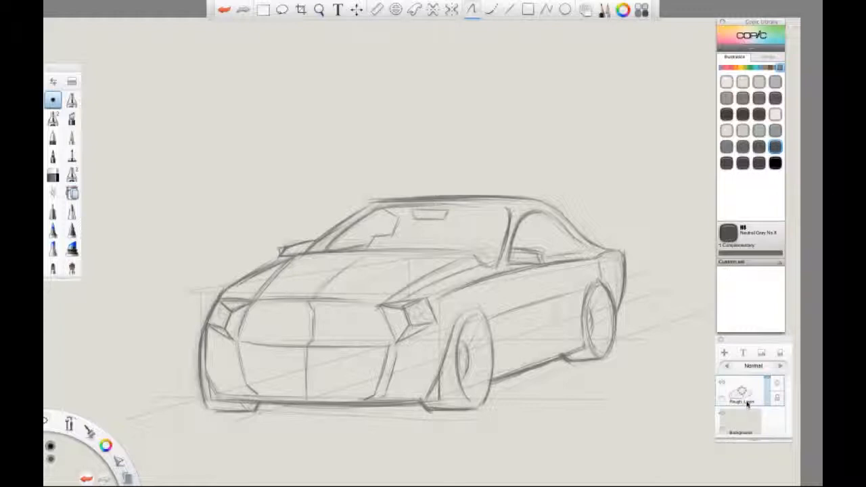
# - Bring up the layer menu on the merged Detail/Rough layer to rename it
pyautogui.rightClick(742, 399)
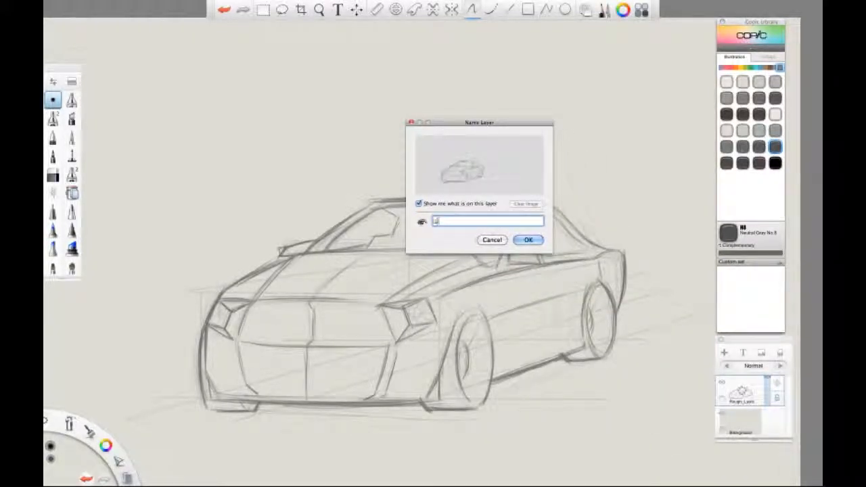
# - Name the merged layer 'Line_Art' and confirm
pyautogui.write('Line_Art')
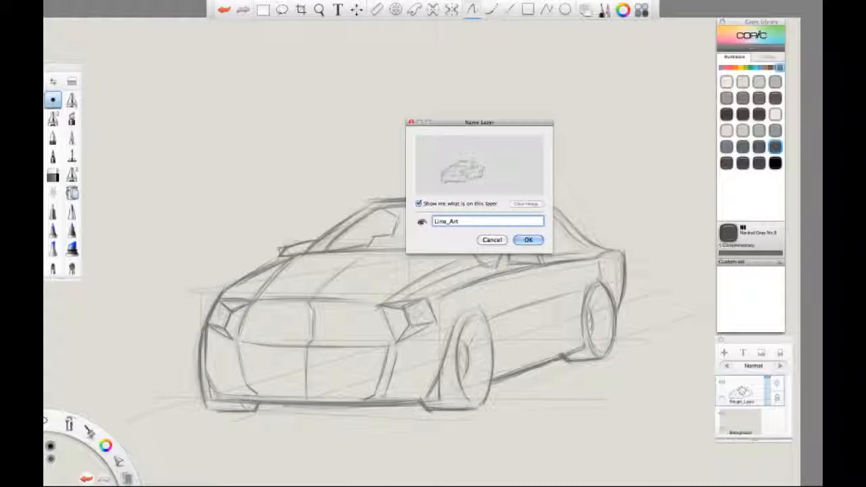
pyautogui.click(528, 239)
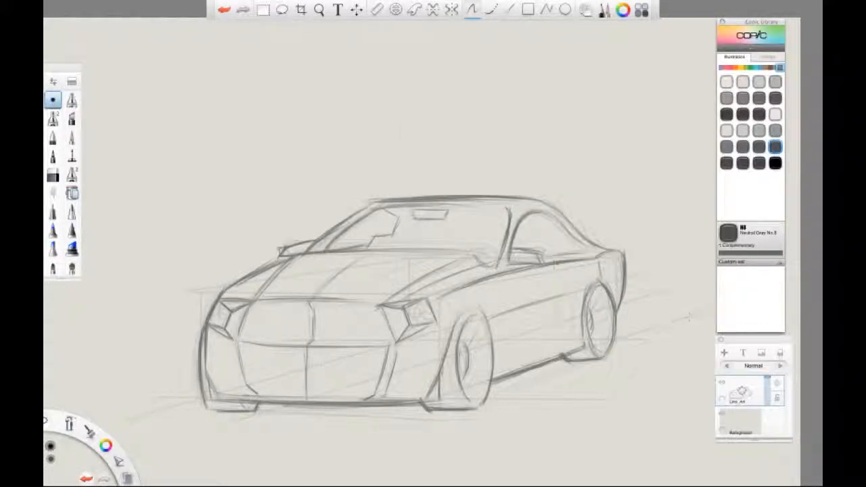